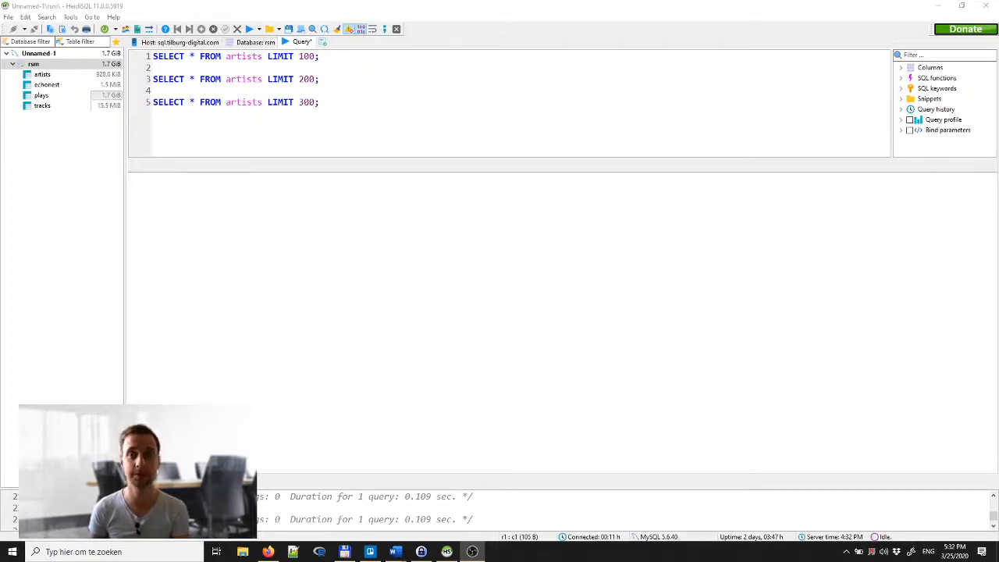
{"action": "mouse_move", "coordinate": [152, 159]}
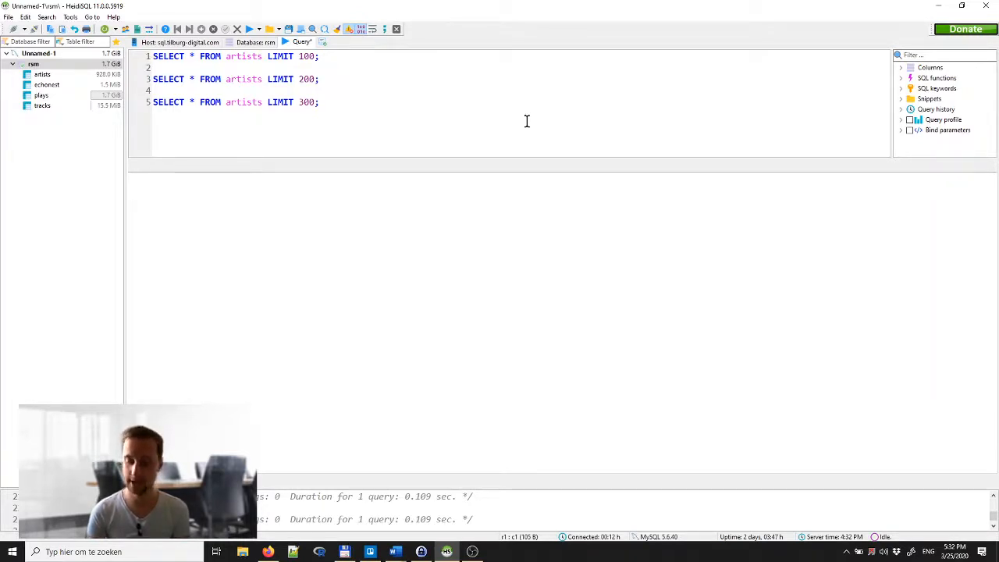
Begin selecting SELECT * FROM artists at the start of line 1.
{"action": "key", "text": "shift+right"}
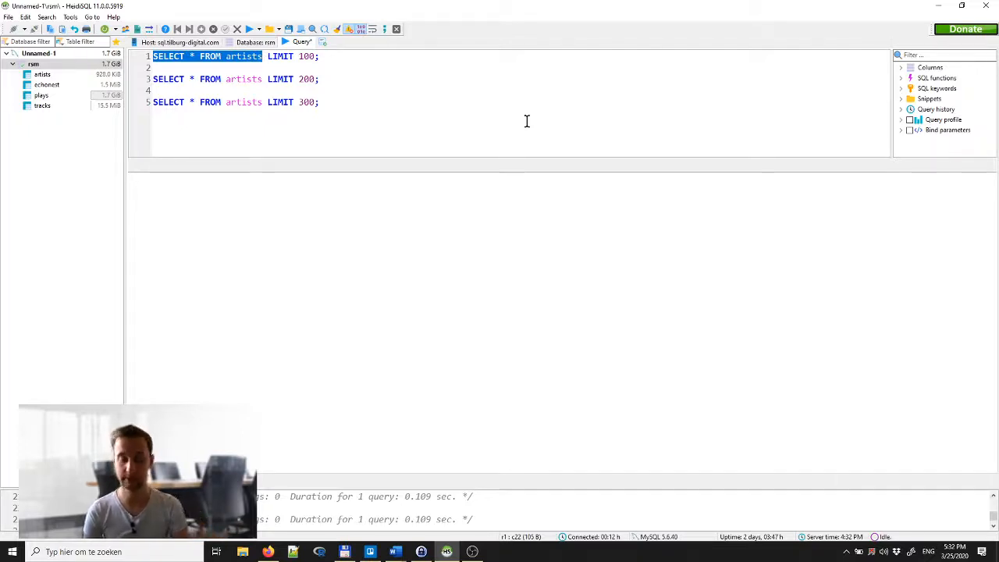
Reset the selection, then select the first letters of SELECT.
{"action": "key", "text": "ctrl+shift+right"}
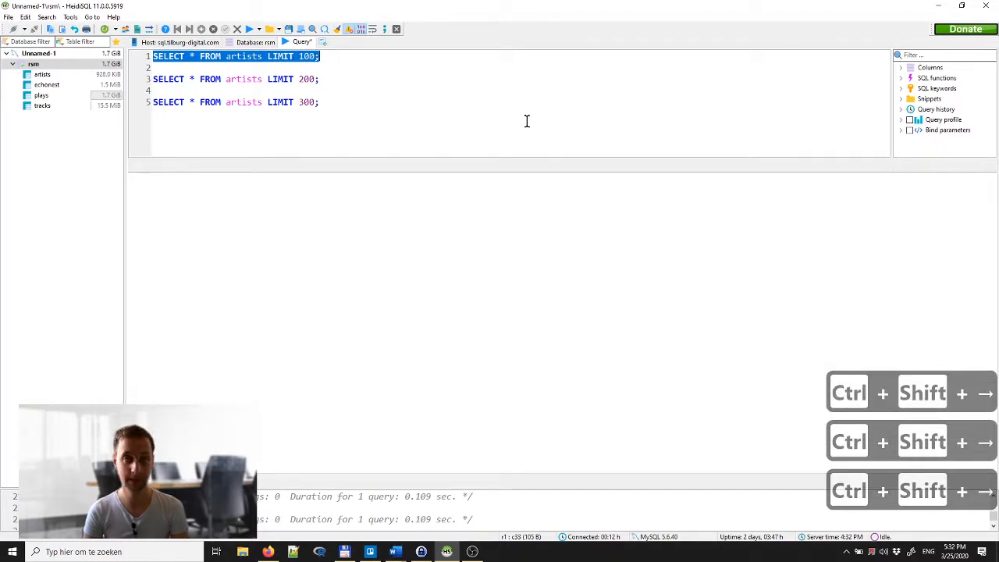
{"action": "key", "text": "Home"}
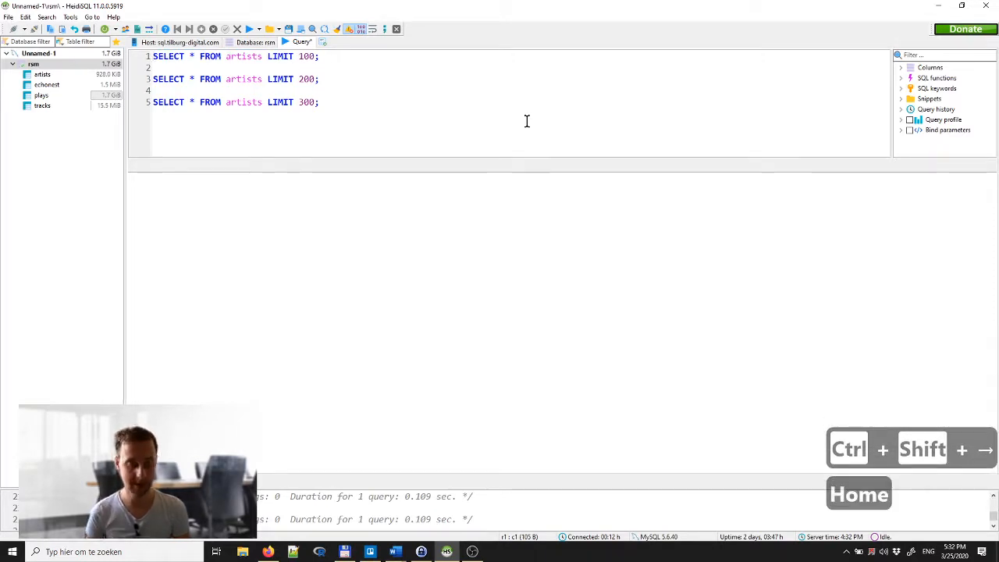
{"action": "key", "text": "shift+right"}
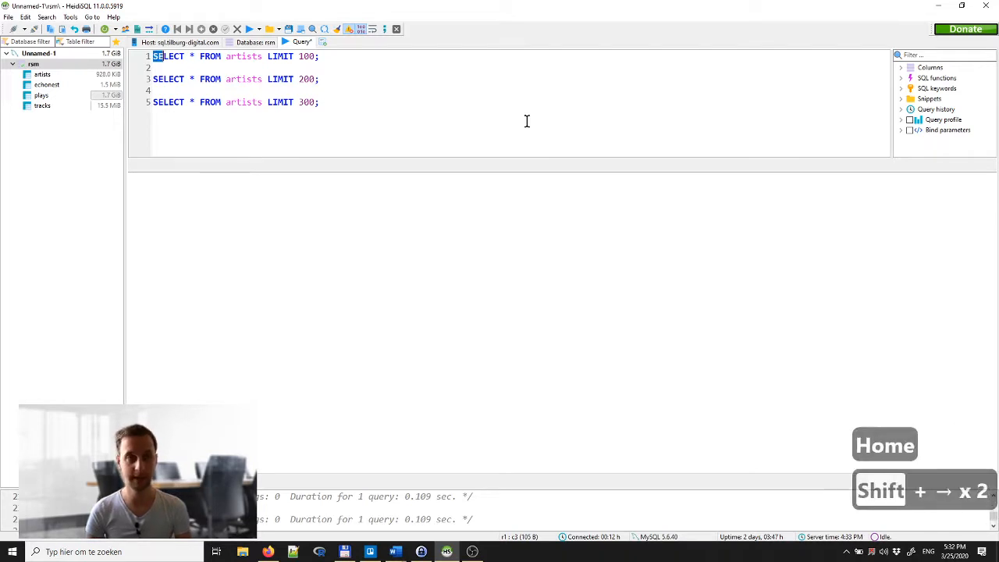
{"action": "key", "text": "shift+Right"}
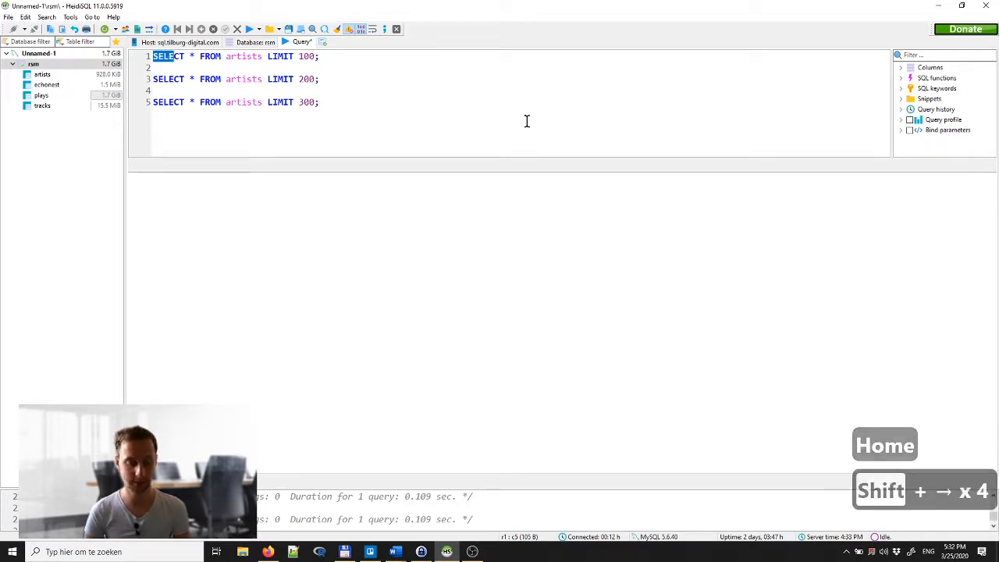
Select SELECT * FROM on line 1 word by word.
{"action": "key", "text": "Home"}
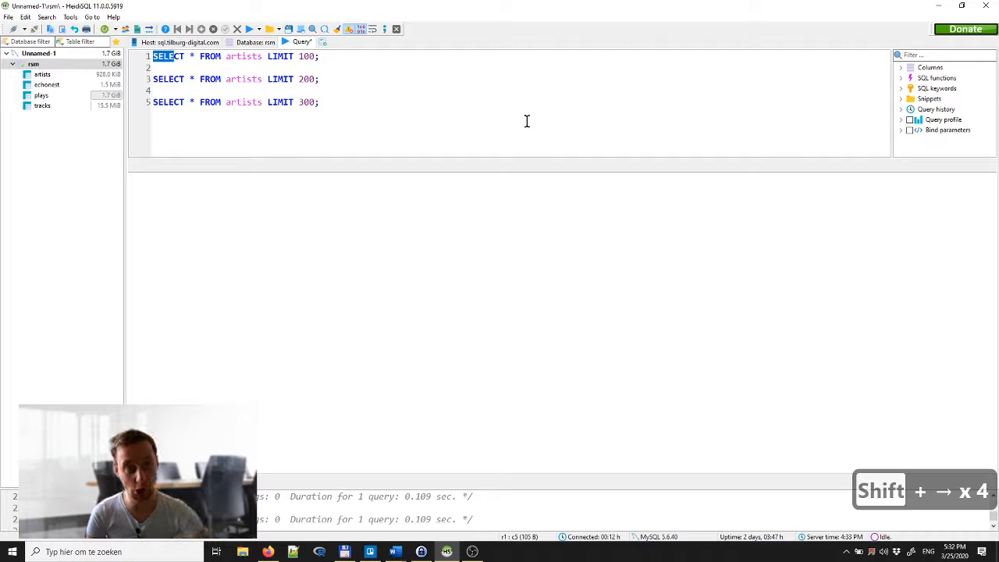
{"action": "key", "text": "ctrl+shift+Right"}
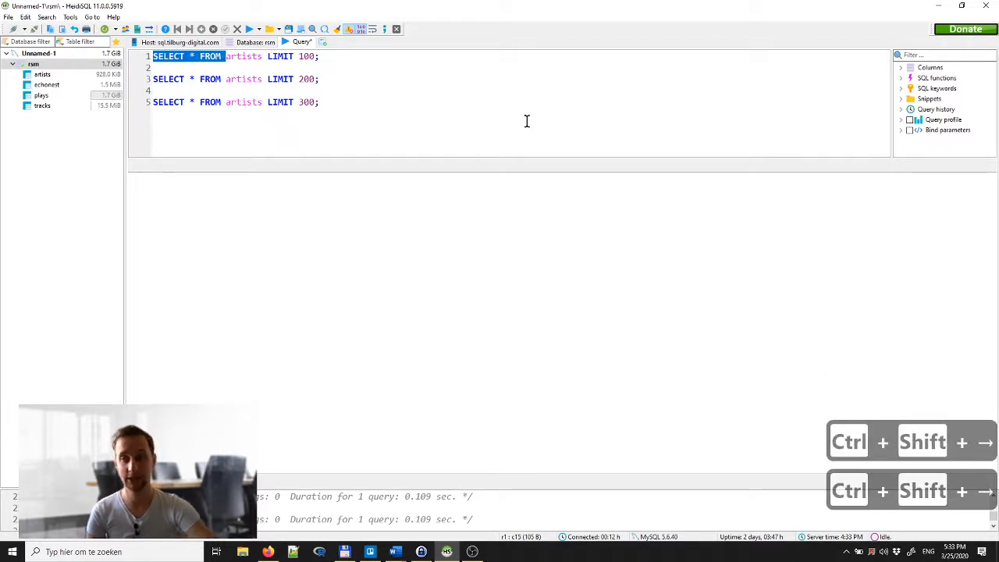
{"action": "key", "text": "ctrl+shift+right"}
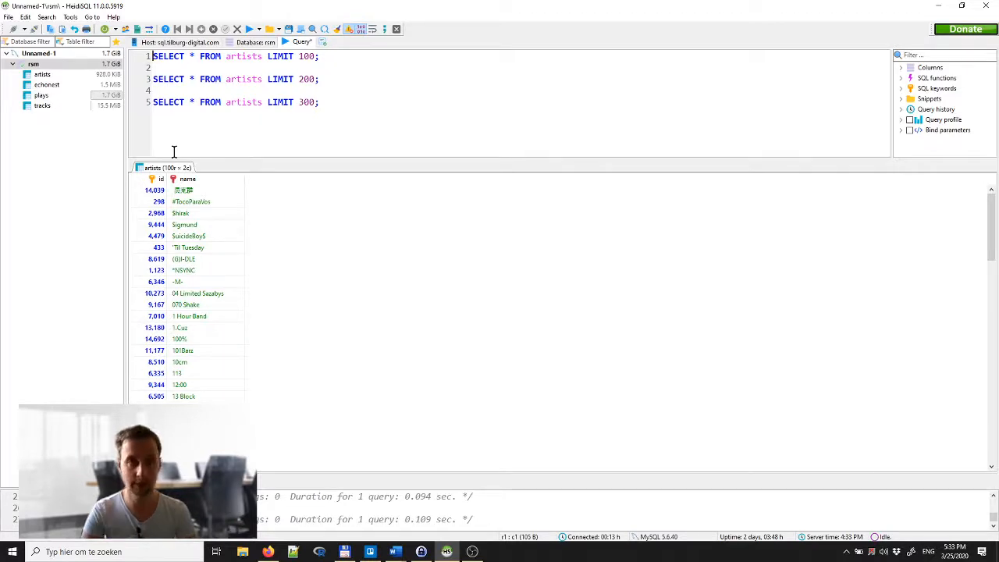
Select the first query through the end of line 1.
{"action": "key", "text": "shift+end"}
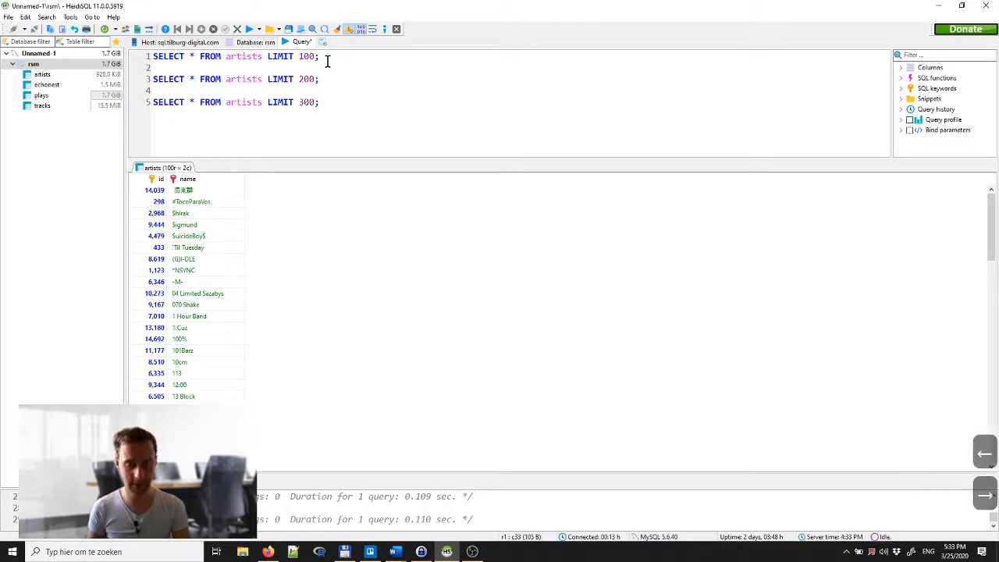
Select and run the second query, showing 200 artists rows.
{"action": "key", "text": "shift+down"}
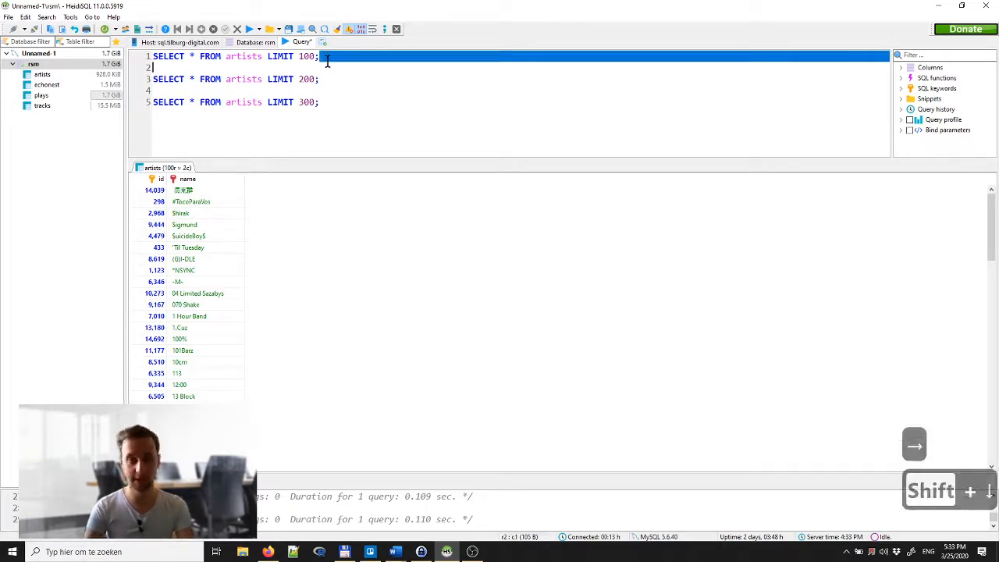
{"action": "key", "text": "shift+down"}
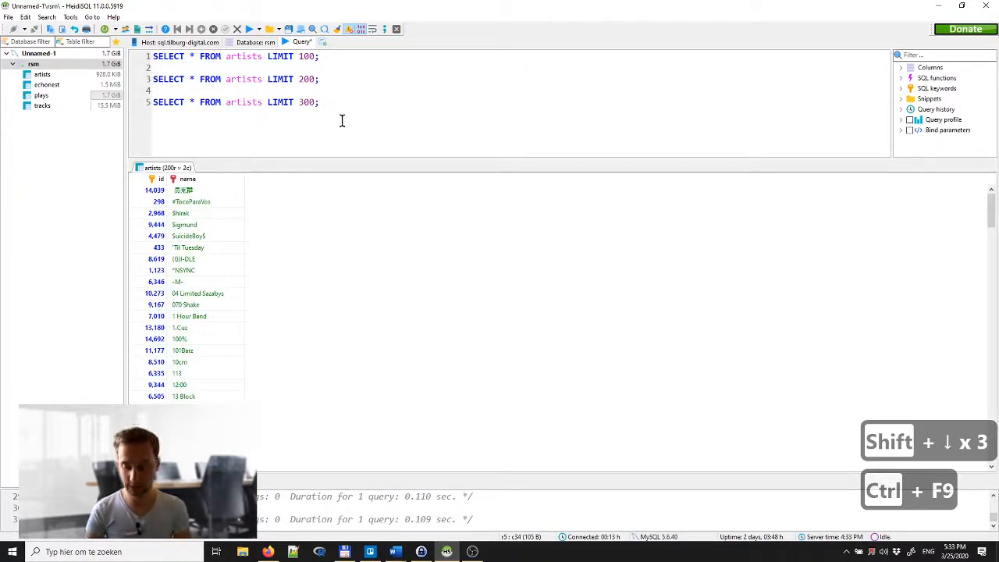
Select the entire third query on line 5.
{"action": "key", "text": "ctrl+shift+left"}
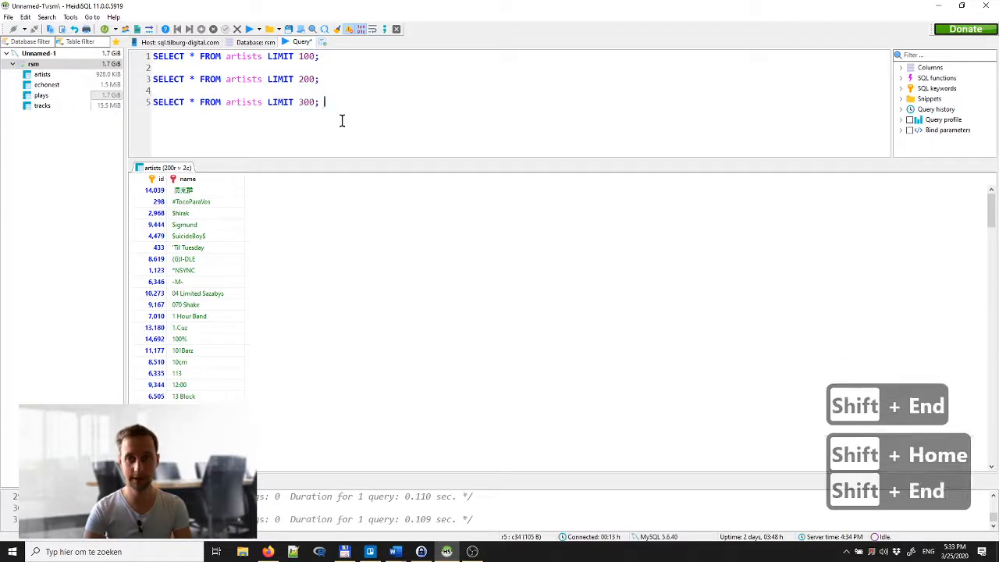
{"action": "key", "text": "shift+home"}
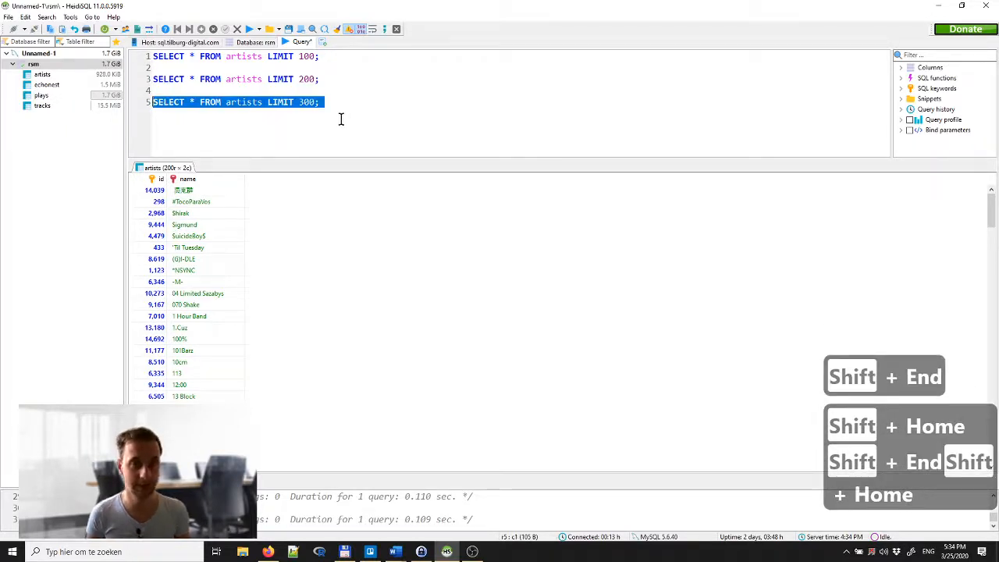